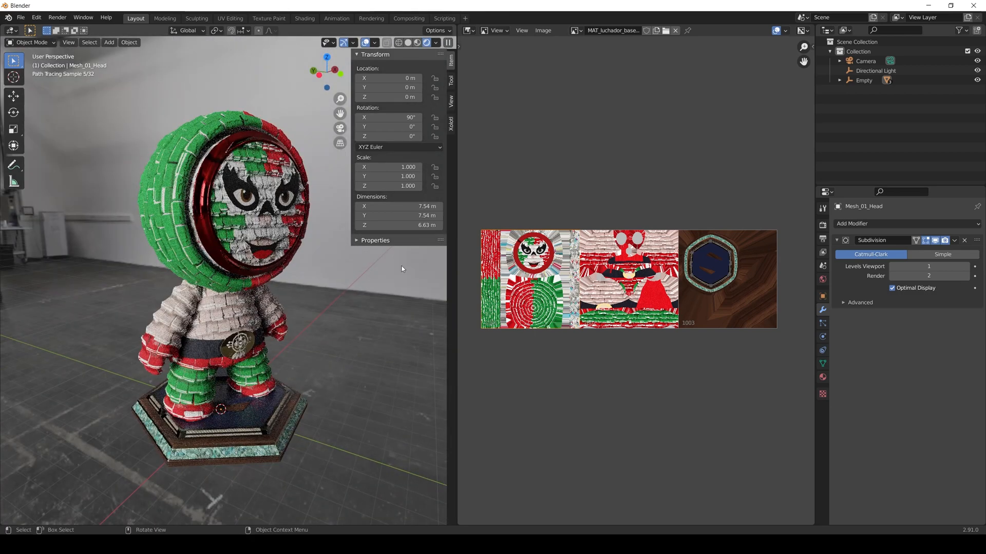
Browse the Xolotl Studio Gumroad store down to the Substance Painter Live Link product.
click(469, 30)
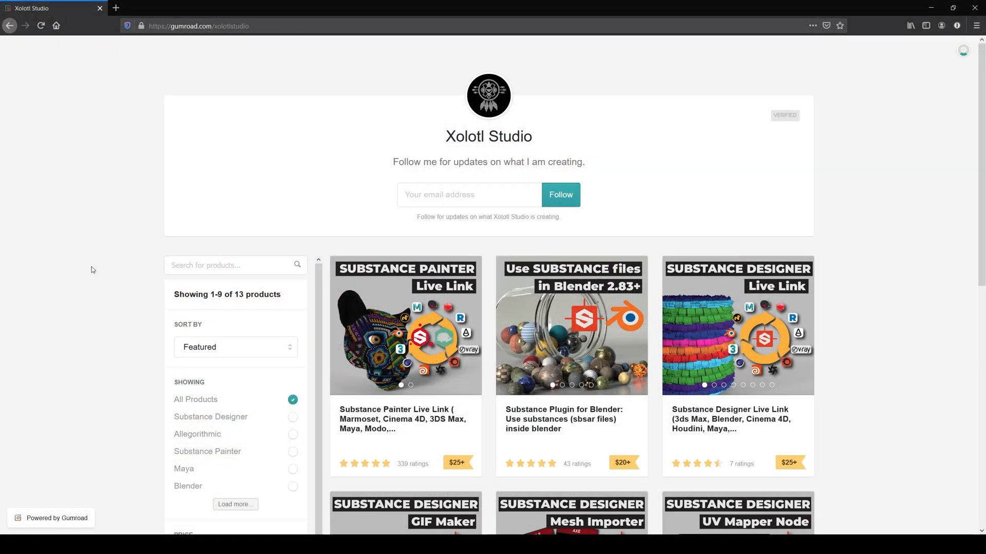
scroll(down, 3)
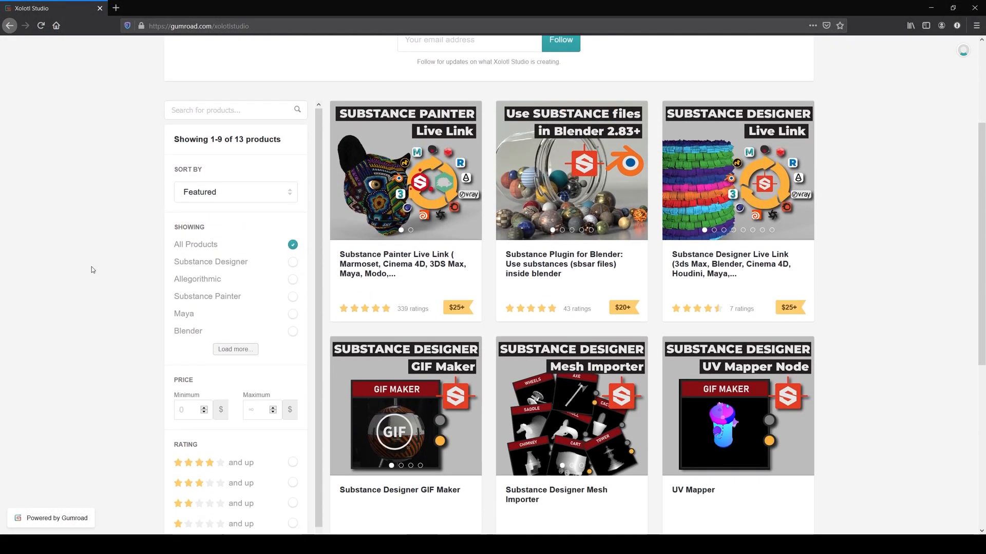
scroll(down, 3)
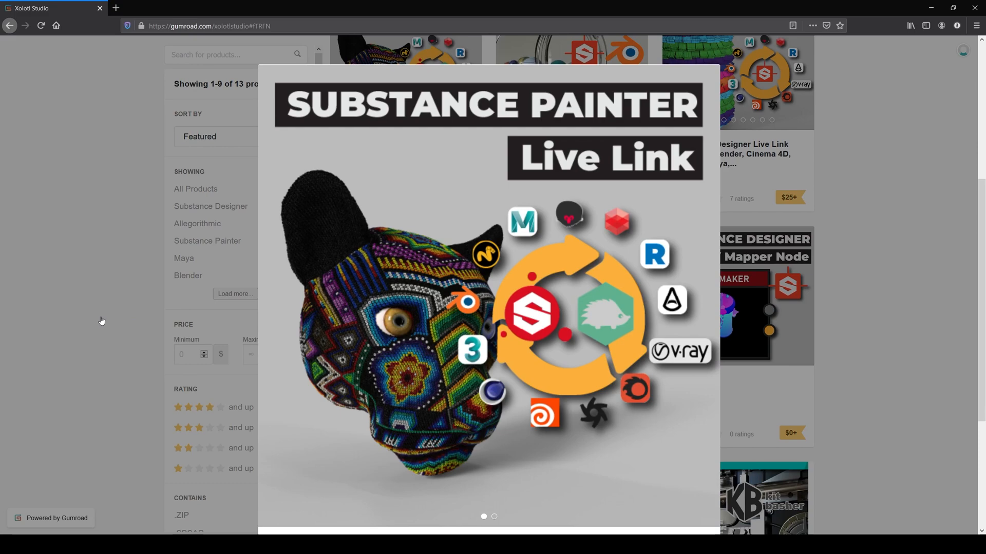
scroll(down, 3)
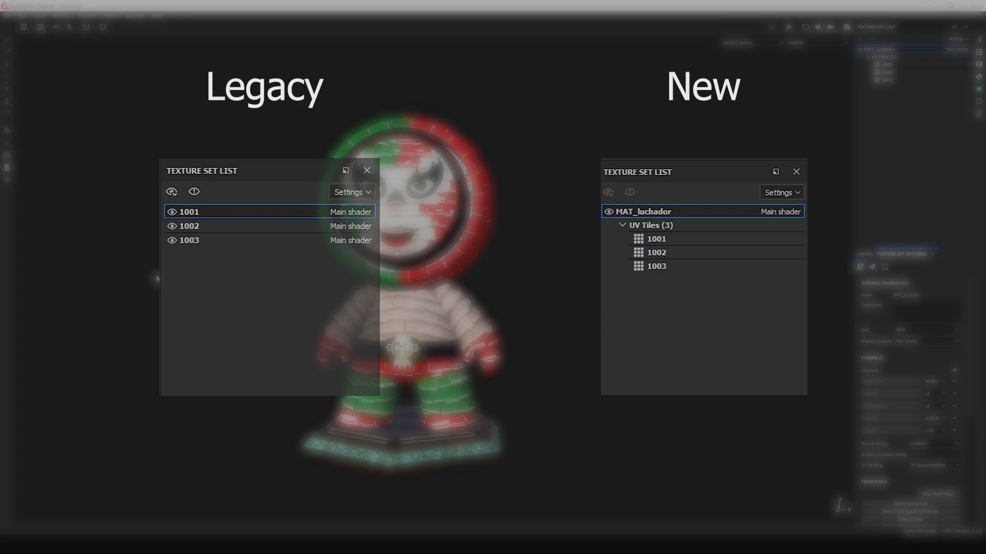
click(368, 170)
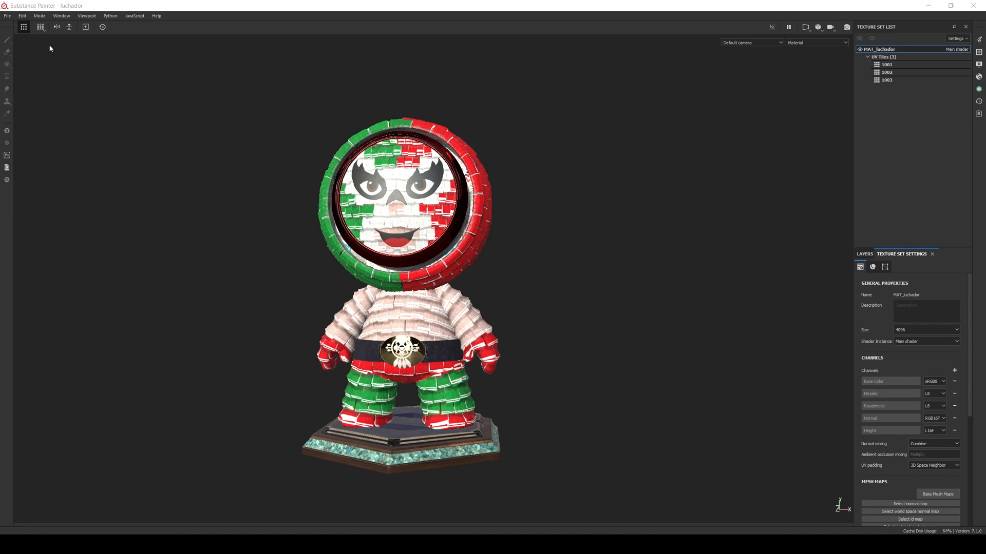
In a new Substance Painter project, enable the UV Tile workflow with layout preserved per material.
click(6, 15)
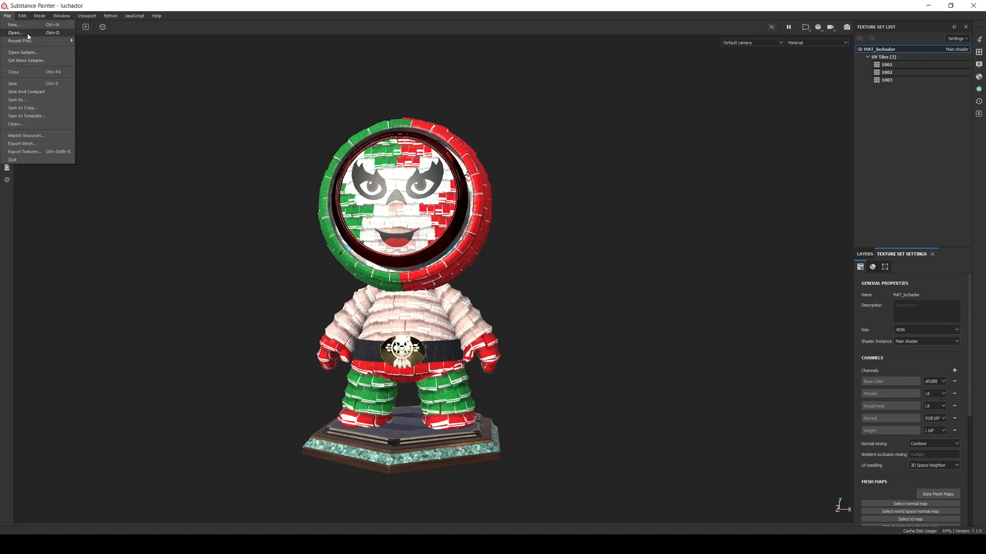
click(17, 25)
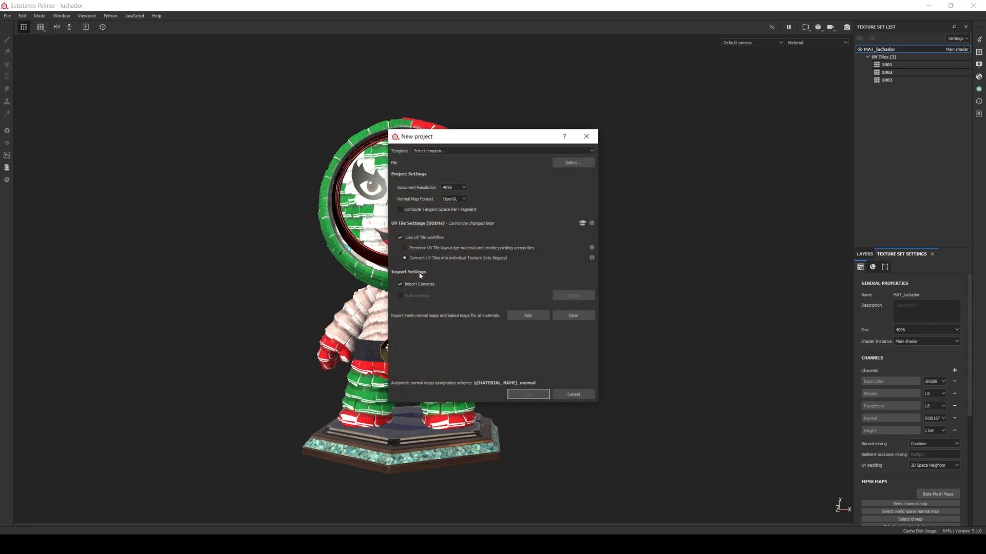
mouse_move(448, 271)
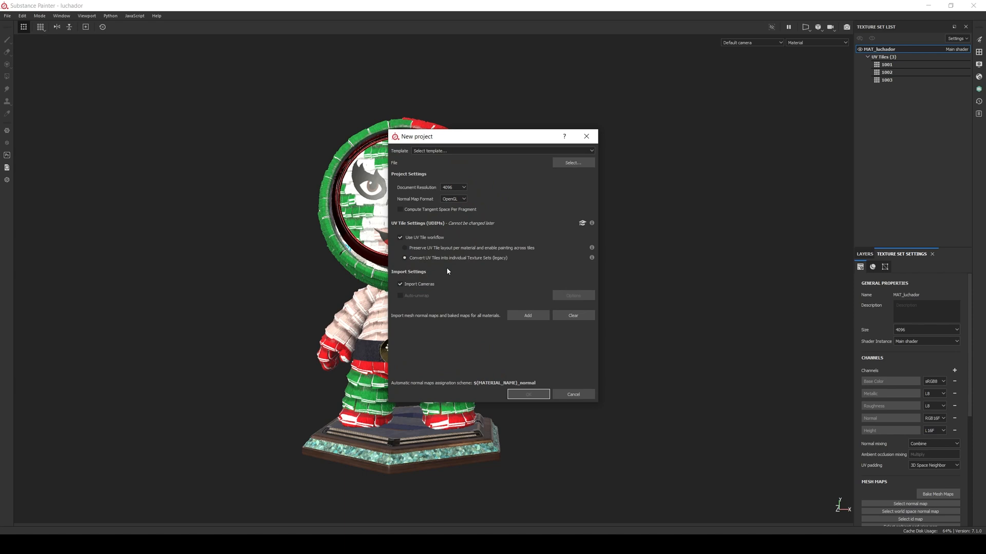
click(404, 247)
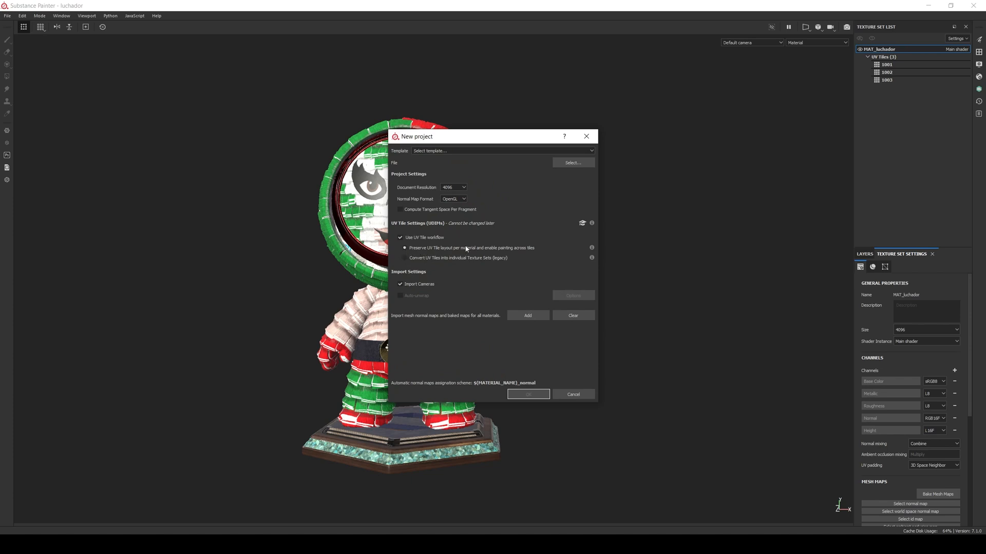
click(573, 394)
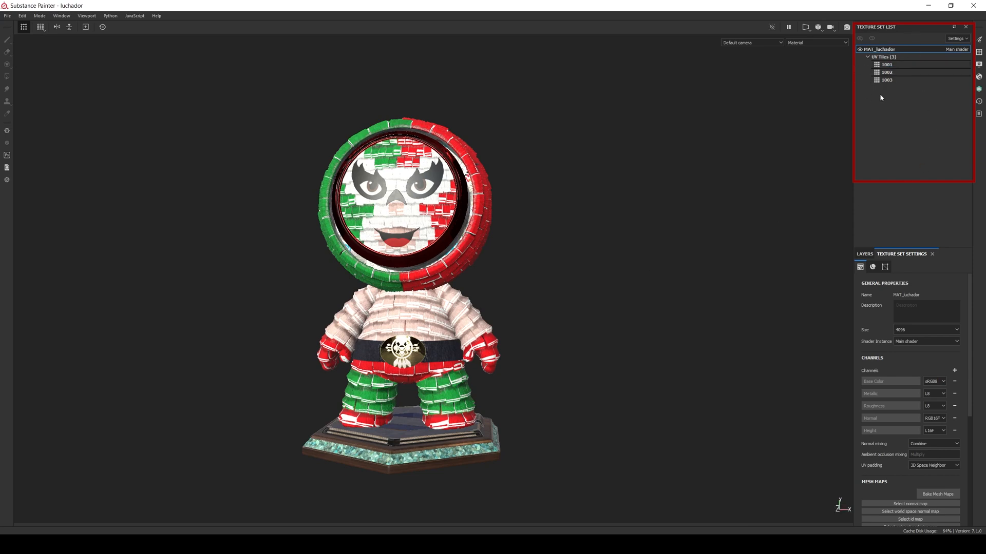
mouse_move(834, 104)
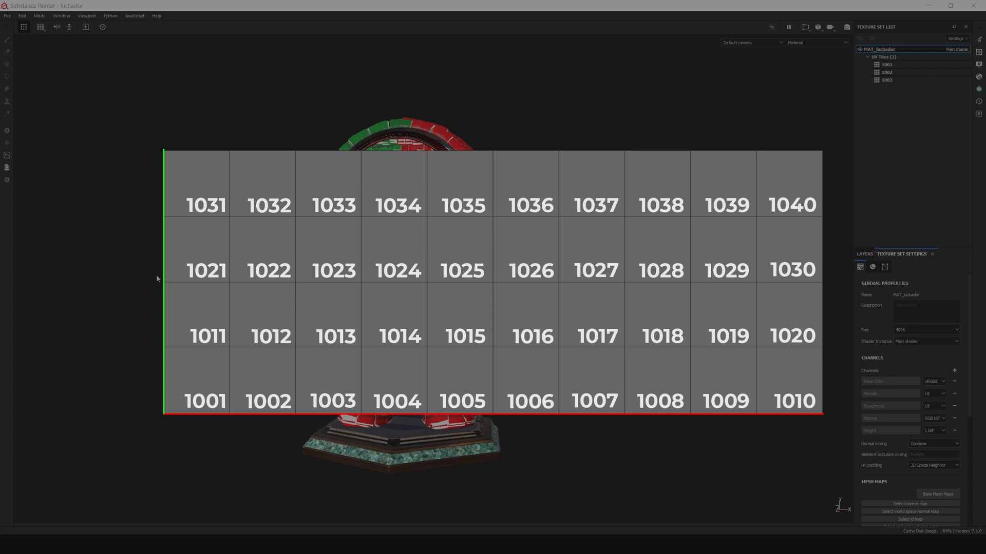
click(204, 388)
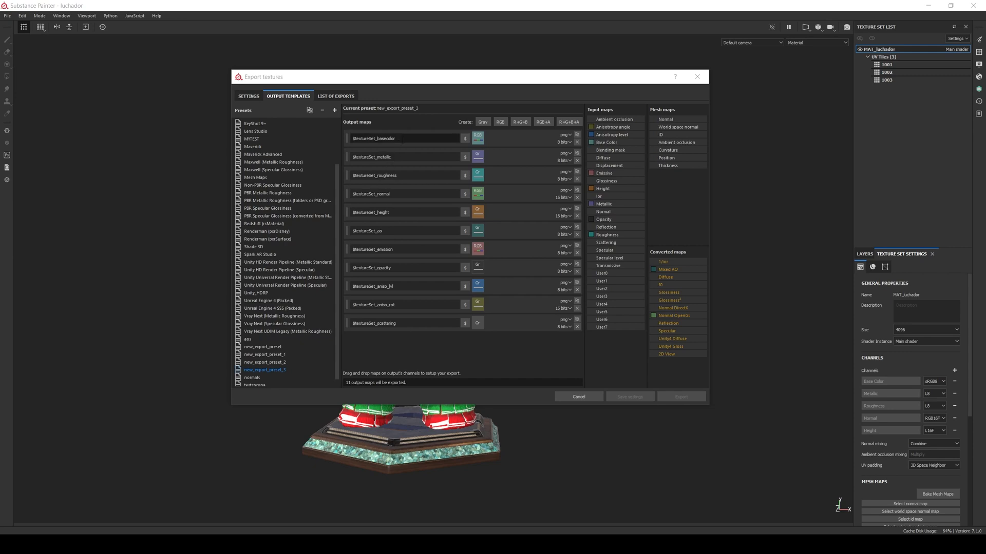
Append the (.$udim) tile token to the export preset's output map name.
text((.$udim))
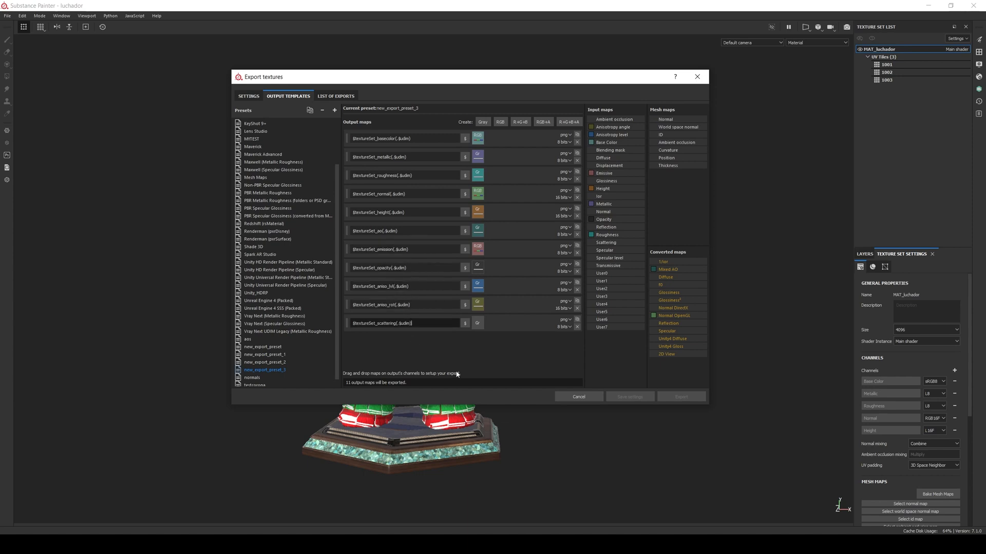
mouse_move(472, 363)
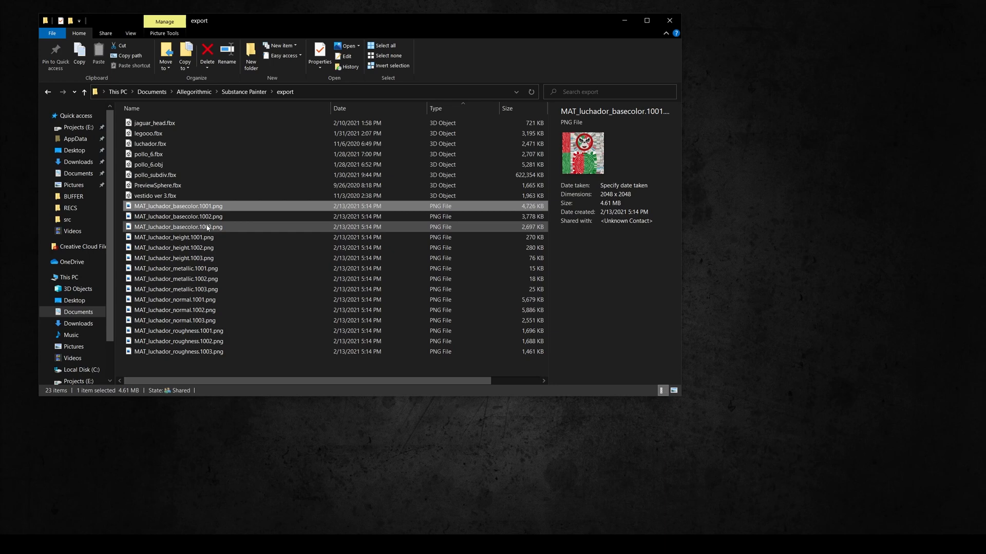
click(176, 269)
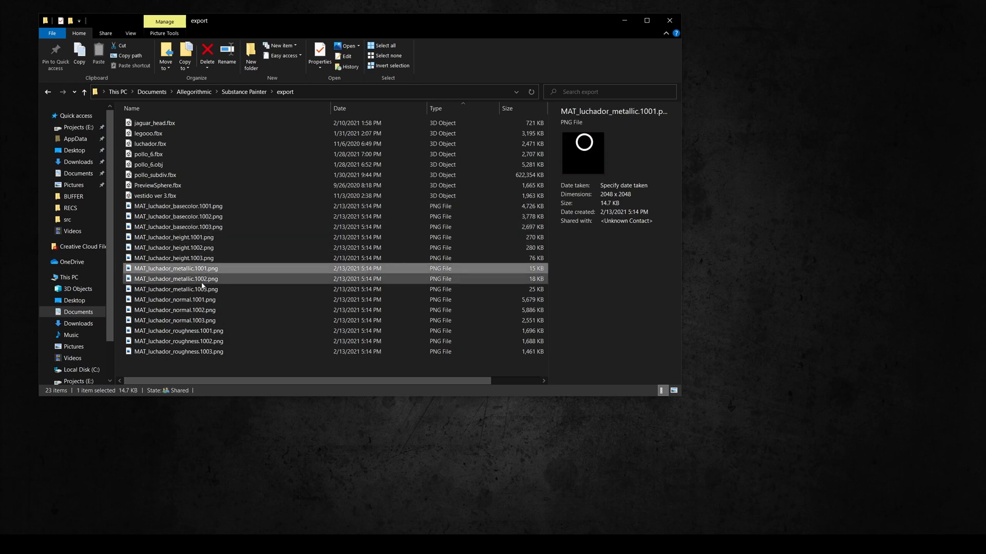
click(176, 289)
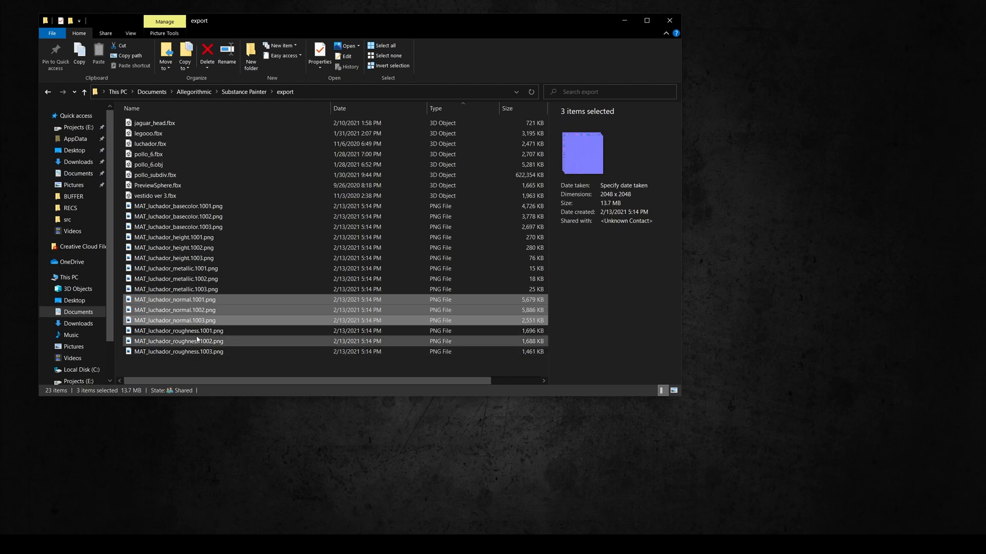
click(179, 330)
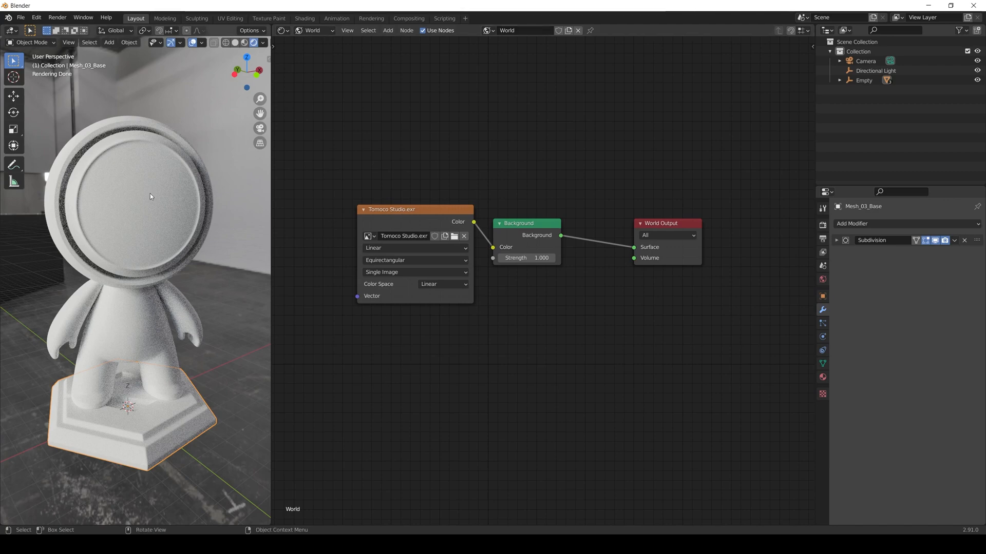
Select the head mesh and show its MAT_luchador object material nodes instead of World.
click(314, 30)
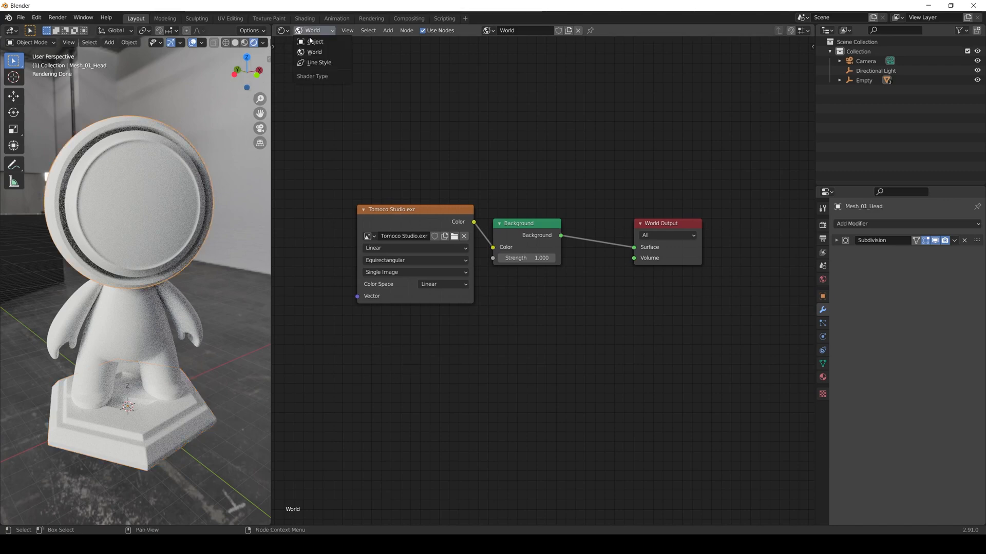
click(314, 42)
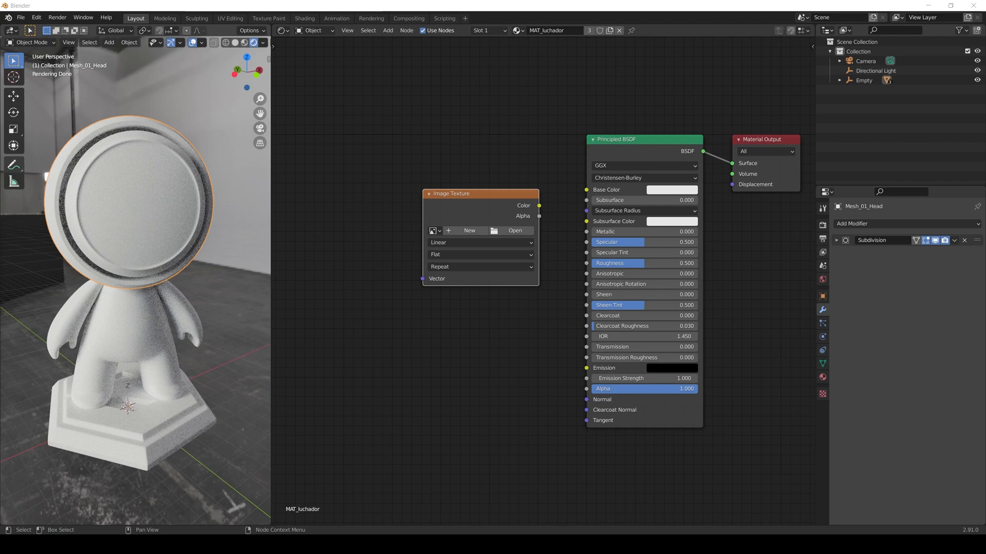
Load MAT_luchador_basecolor.1001.png into the Image Texture node as UDIM tiles.
click(515, 230)
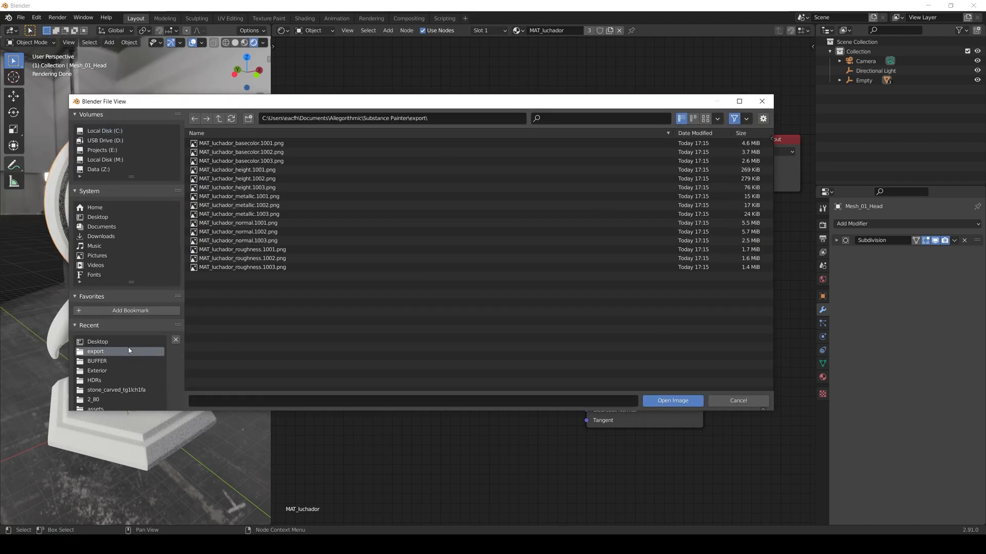
mouse_move(317, 298)
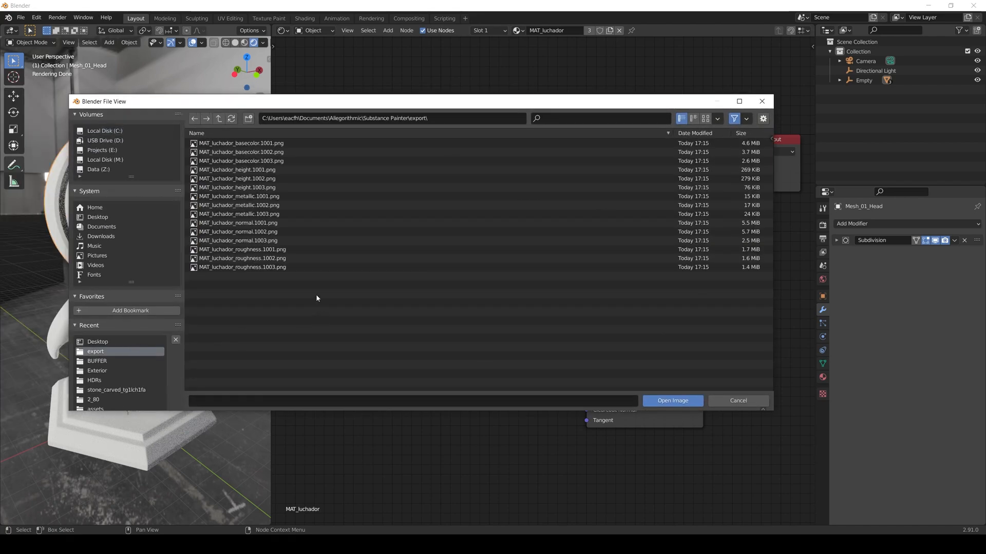
click(242, 143)
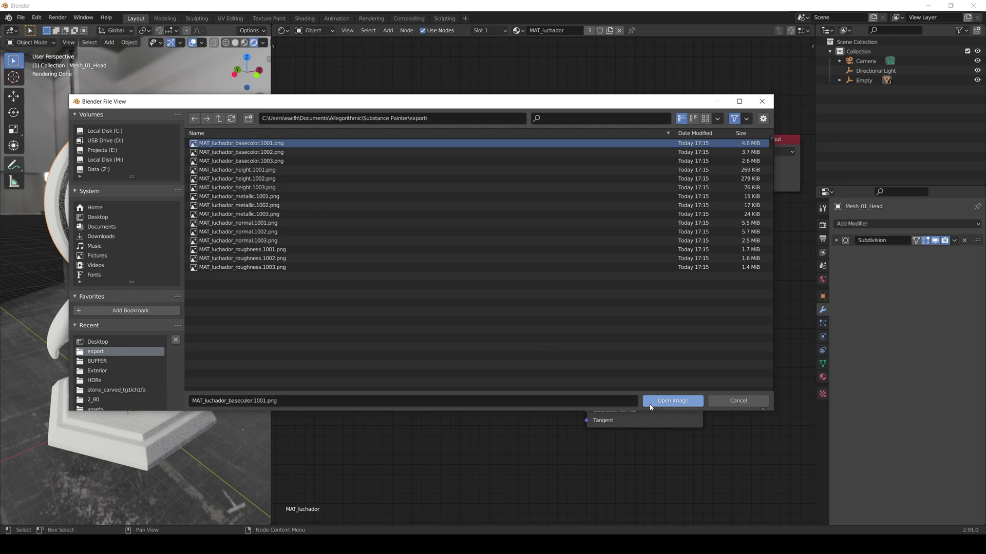
click(672, 401)
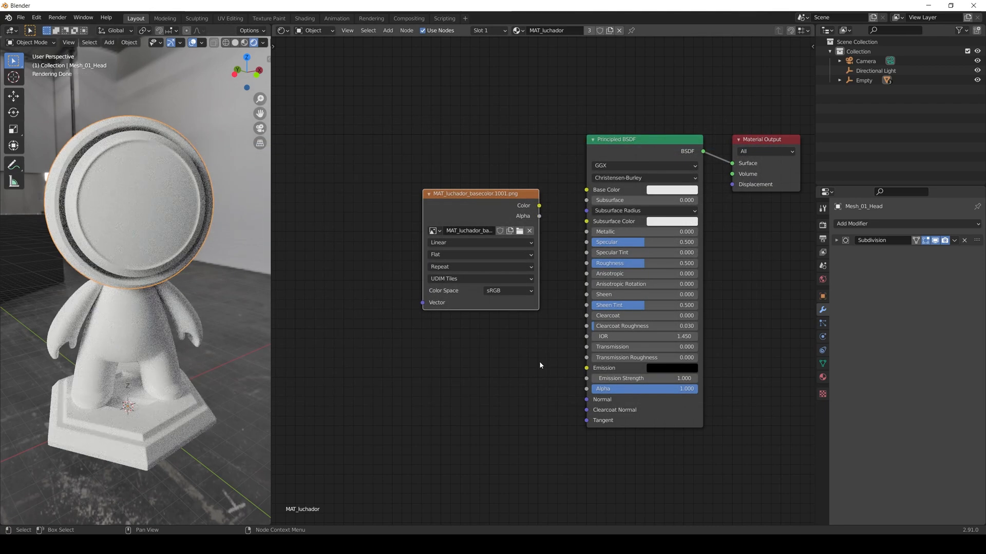
click(480, 279)
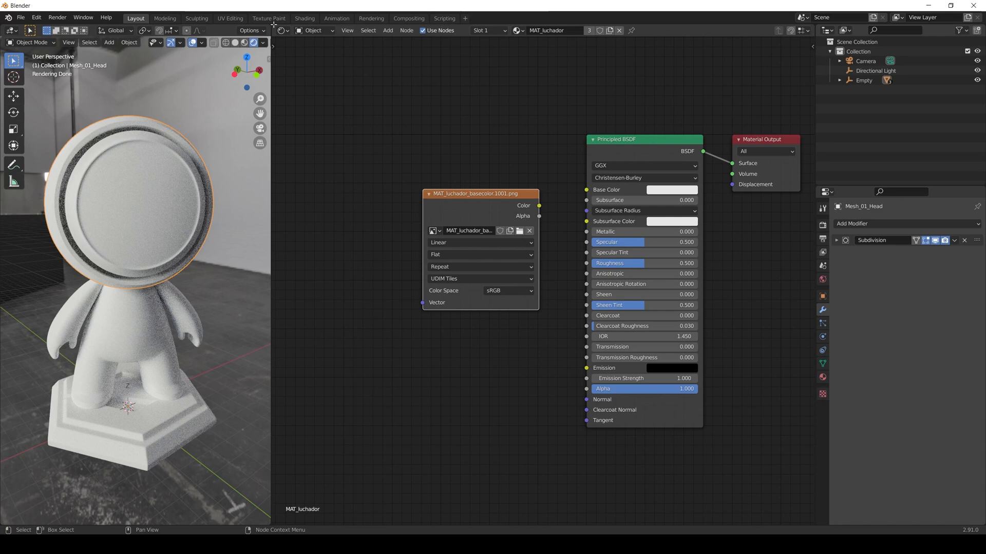
Turn the upper area into an Image Editor showing the three base color UDIM tiles.
click(284, 30)
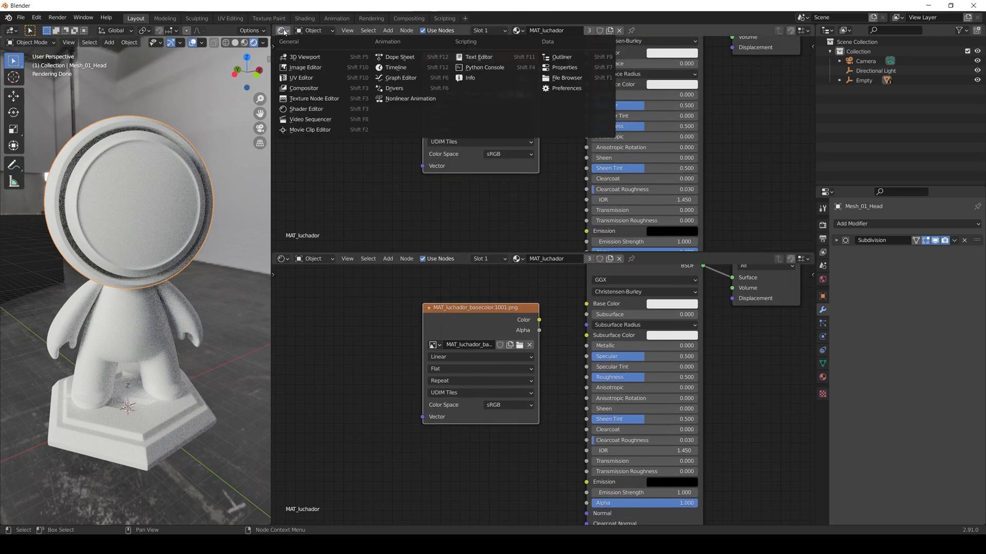
click(301, 68)
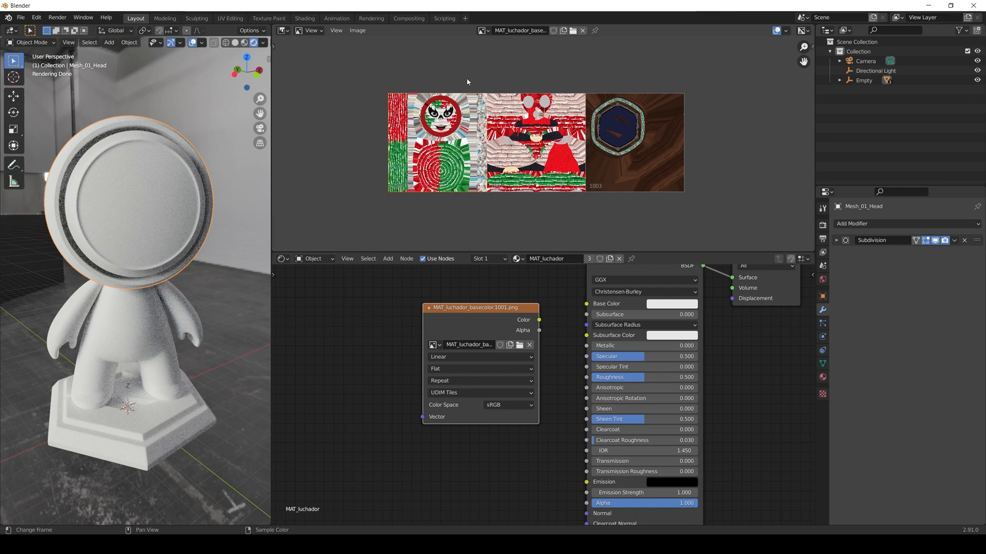
mouse_move(420, 80)
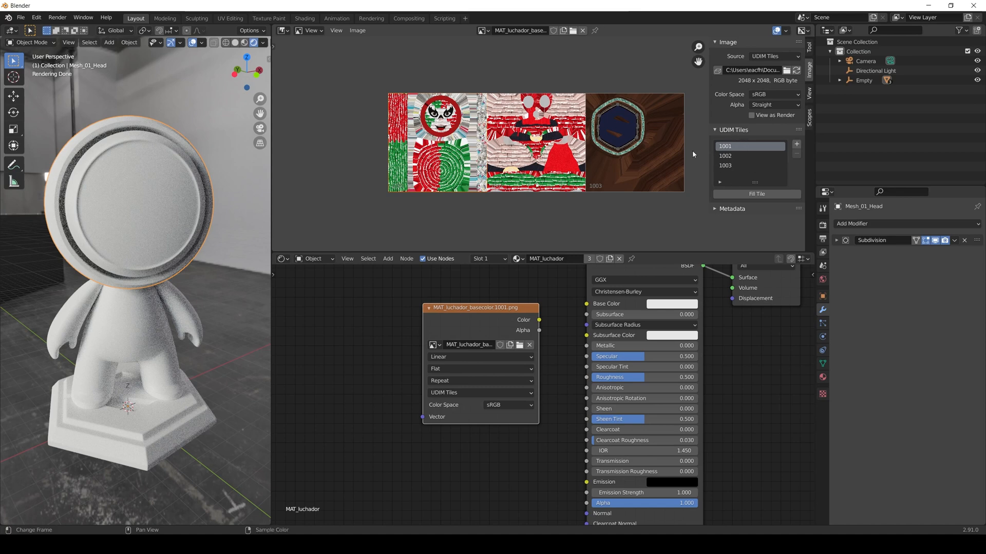
Remove UDIM tiles 1002 and 1003, then re-add them from number 1002 so all three show.
click(750, 156)
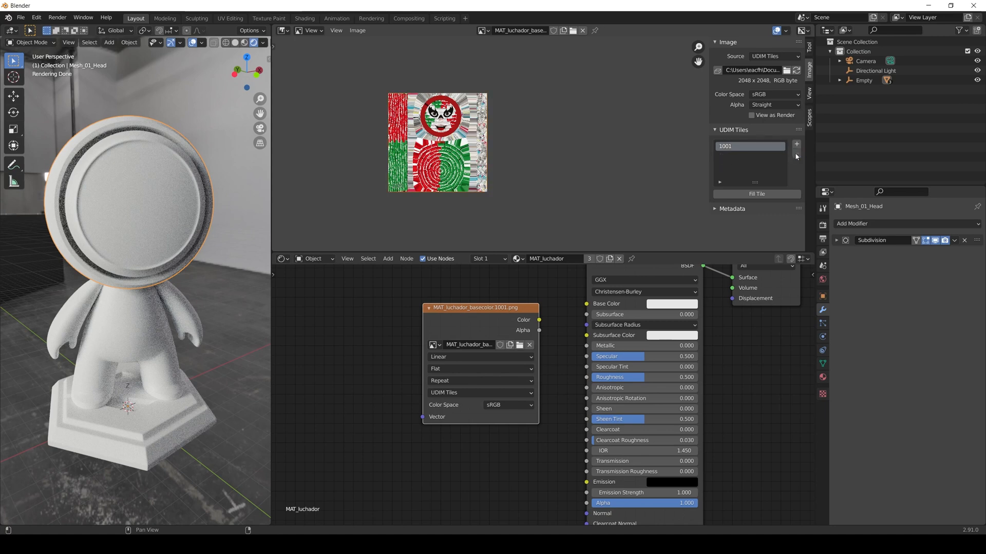
click(795, 143)
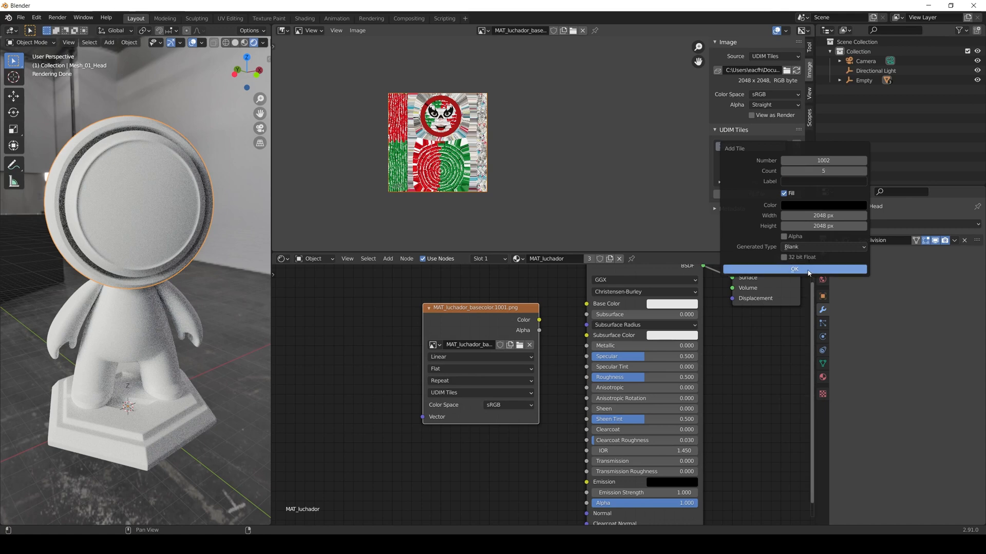
click(795, 269)
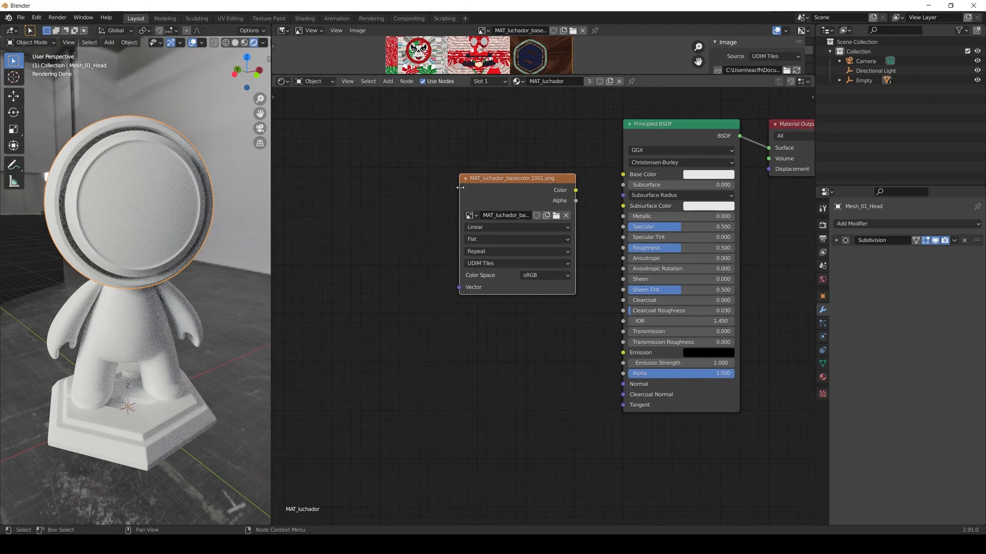
Add a Texture Coordinate node feeding UV into the image, and wire its Color to Base Color.
click(387, 81)
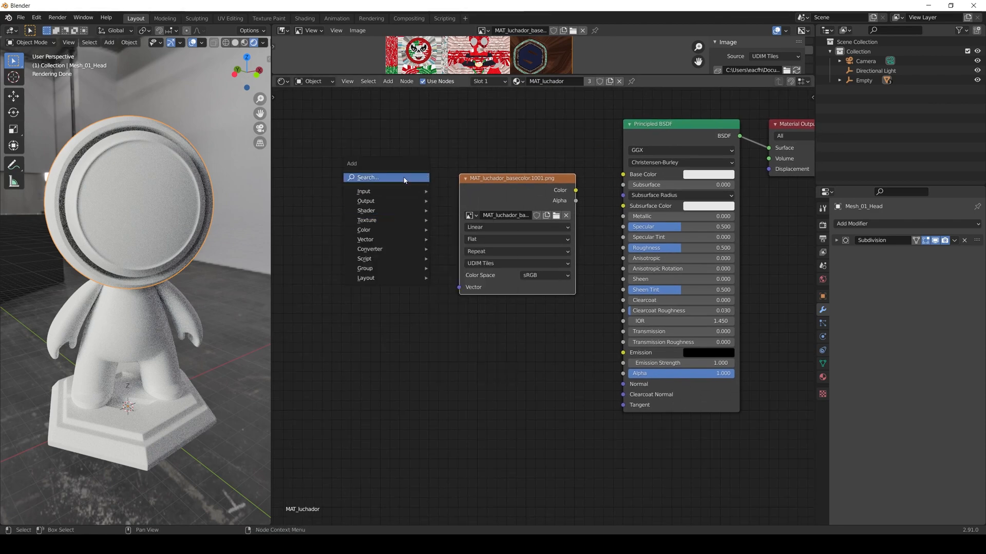
text(textur)
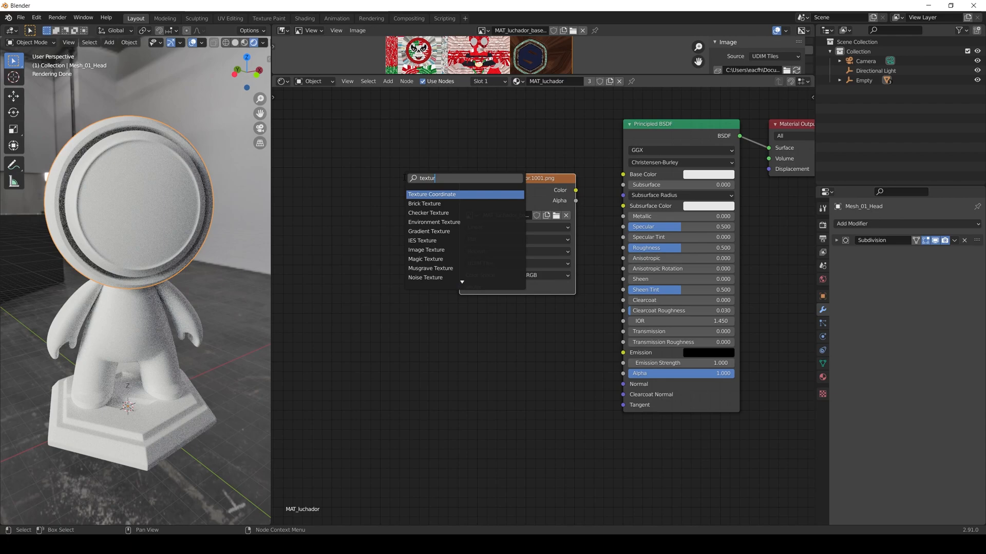
click(432, 194)
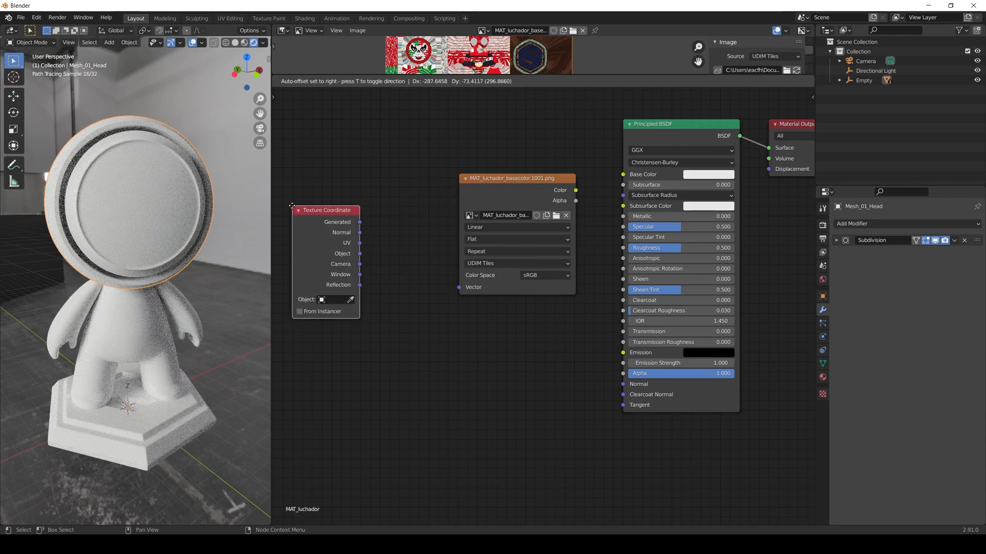
drag(359, 243, 464, 288)
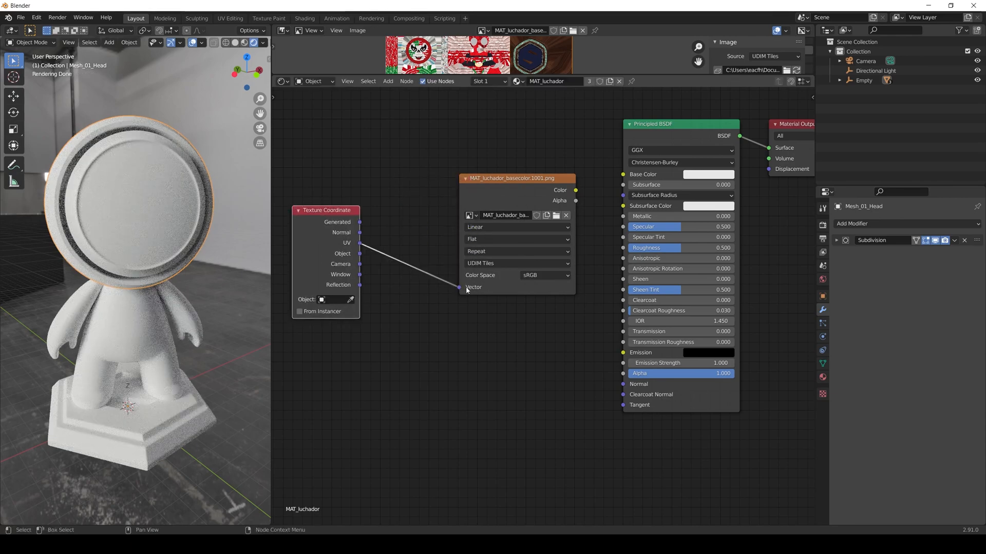
drag(575, 190, 608, 179)
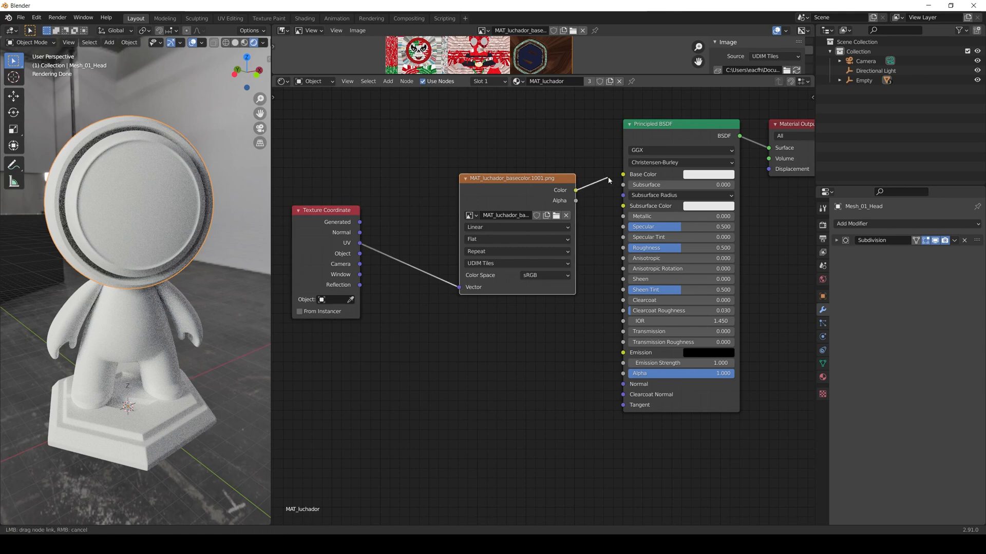
drag(571, 190, 622, 174)
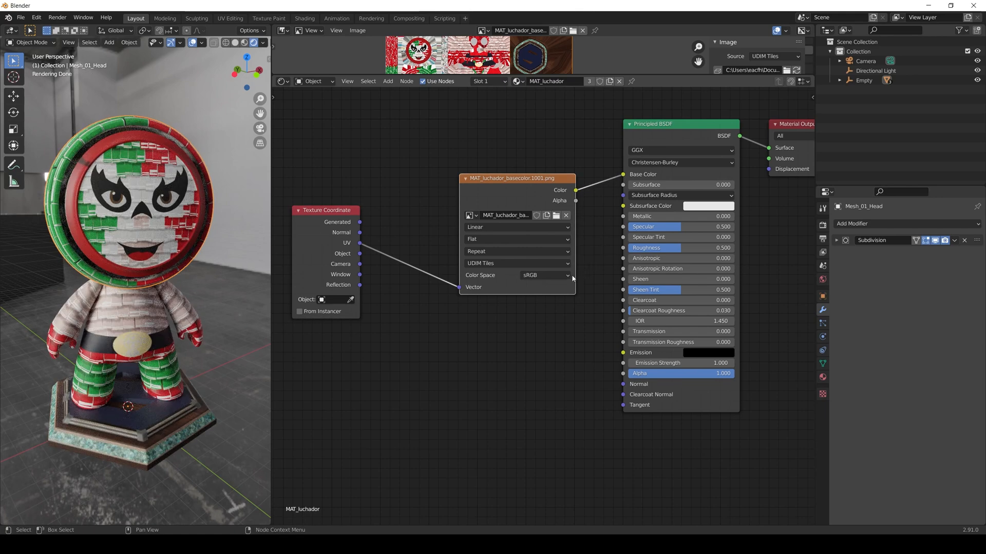
mouse_move(583, 277)
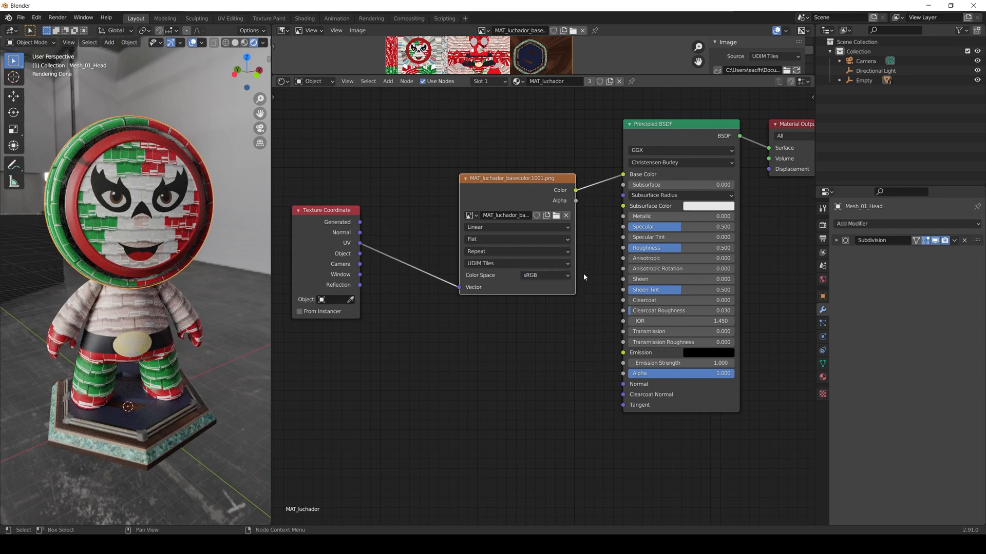
click(134, 334)
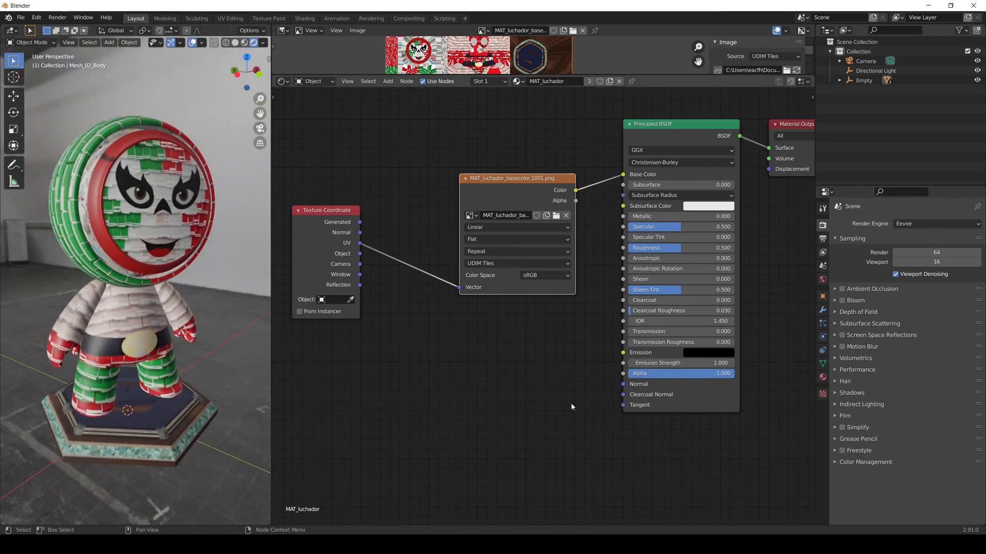
Create a Displace modifier texture on the head loaded with MAT_luchador_height.1001.png.
click(822, 309)
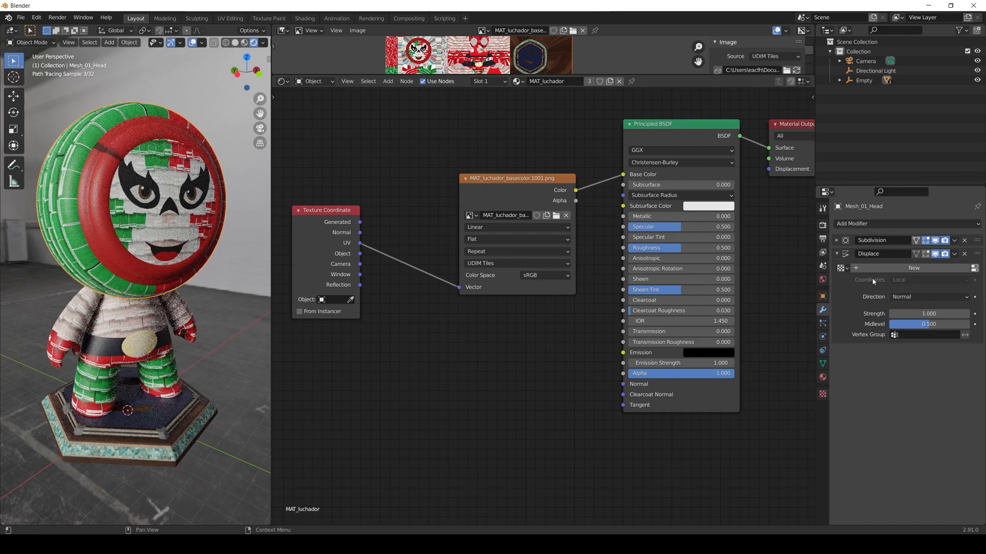
click(914, 268)
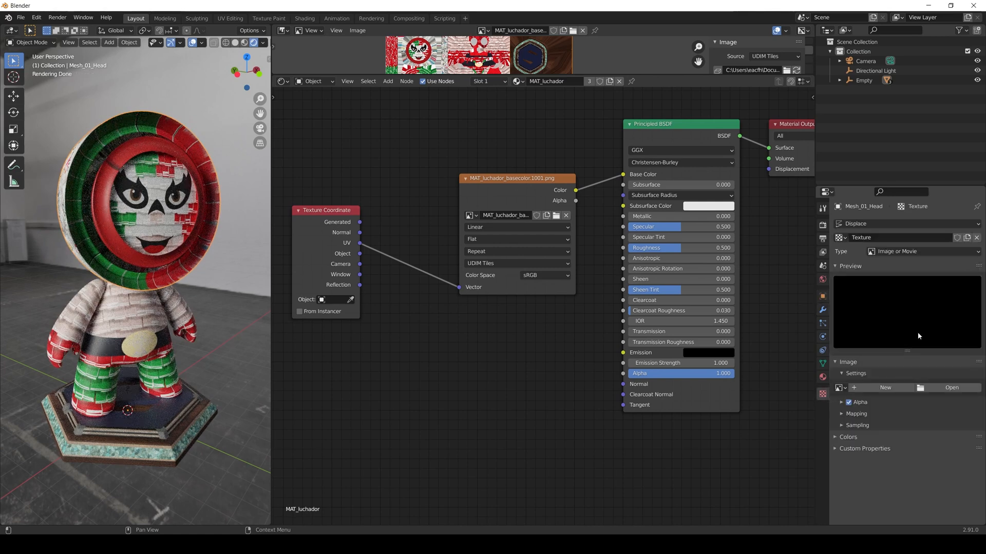
mouse_move(941, 392)
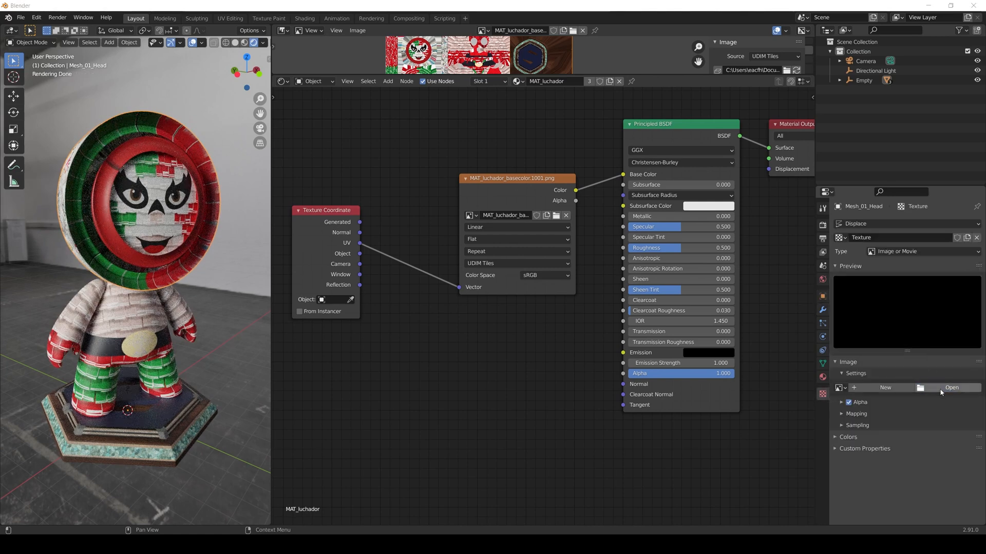
click(950, 388)
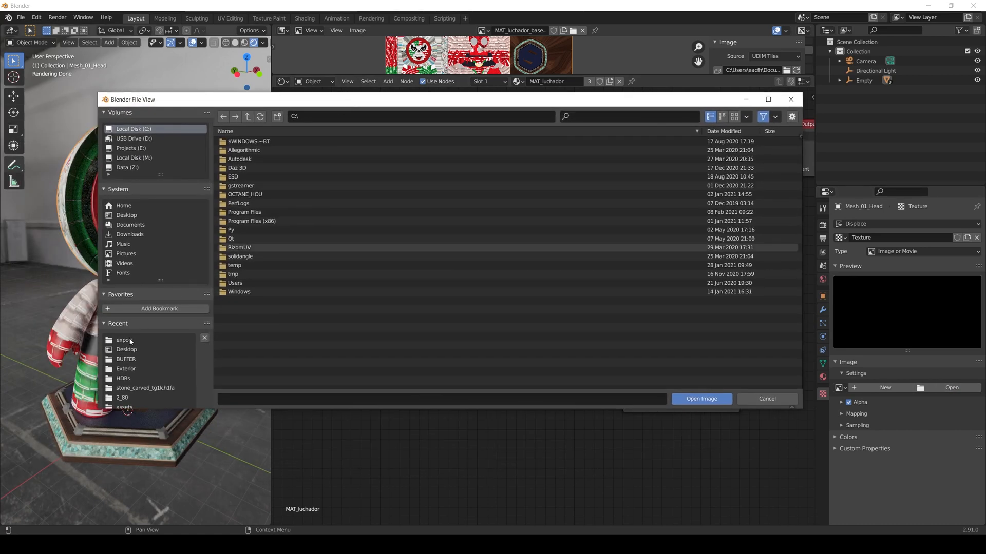
click(123, 340)
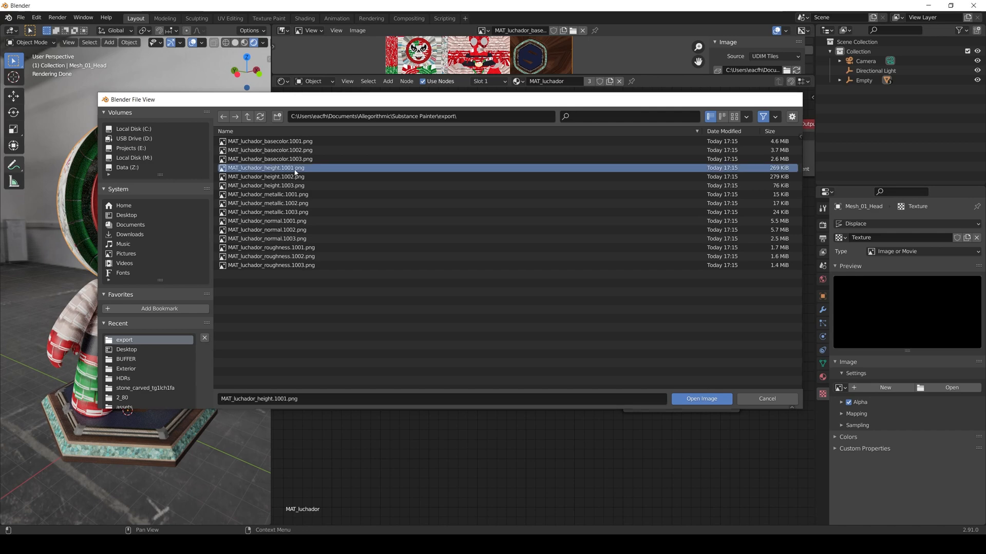
click(701, 398)
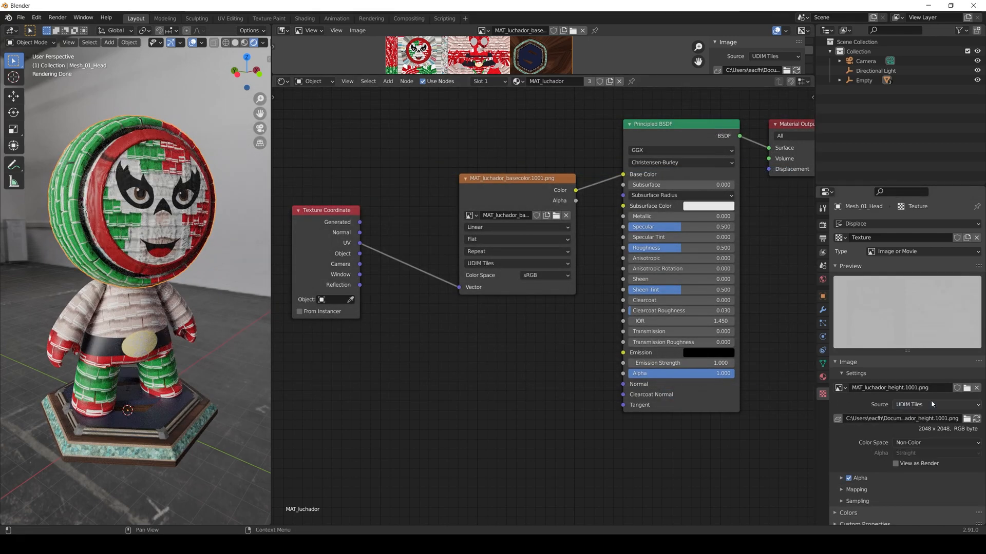
Set the height image to Non-Color and choose the displacement texture's mapping.
click(937, 443)
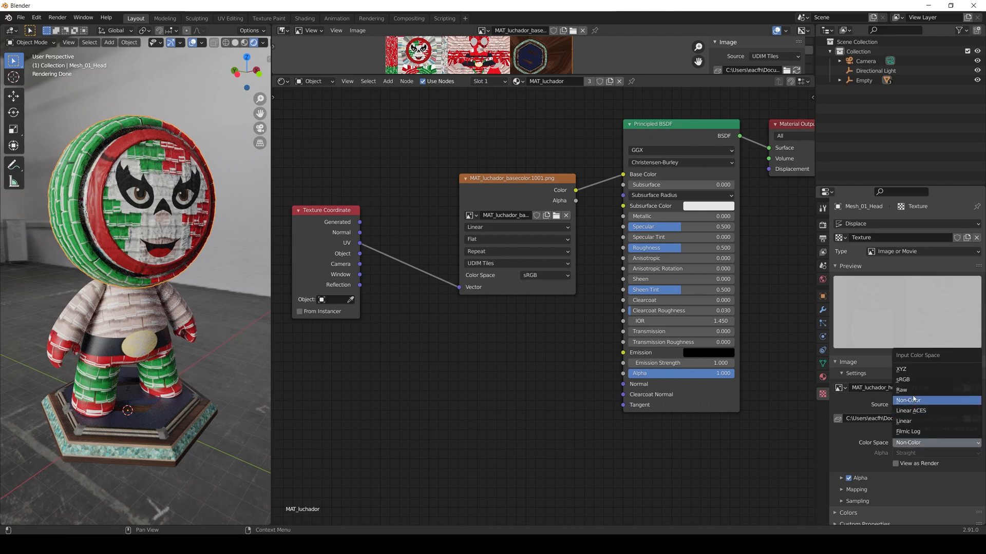
click(901, 390)
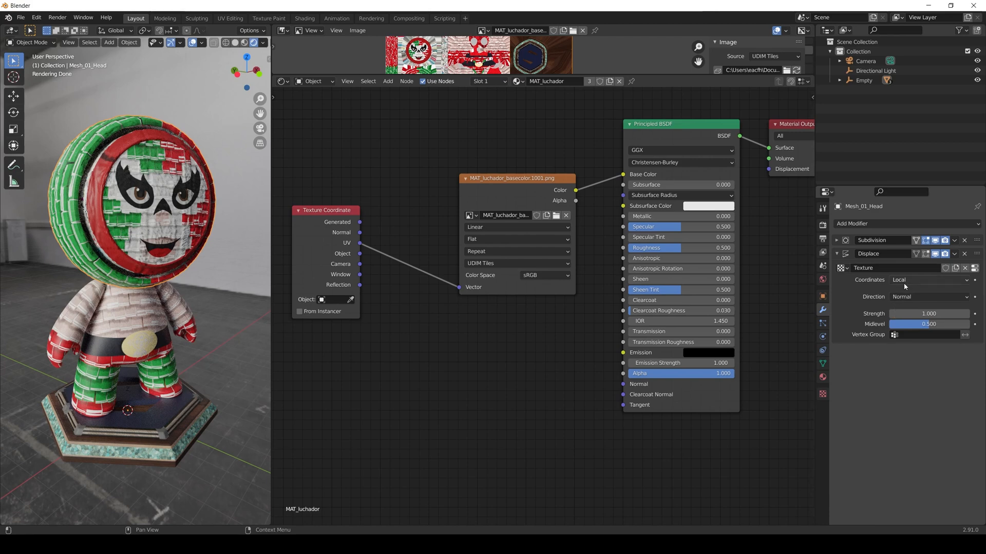
click(928, 280)
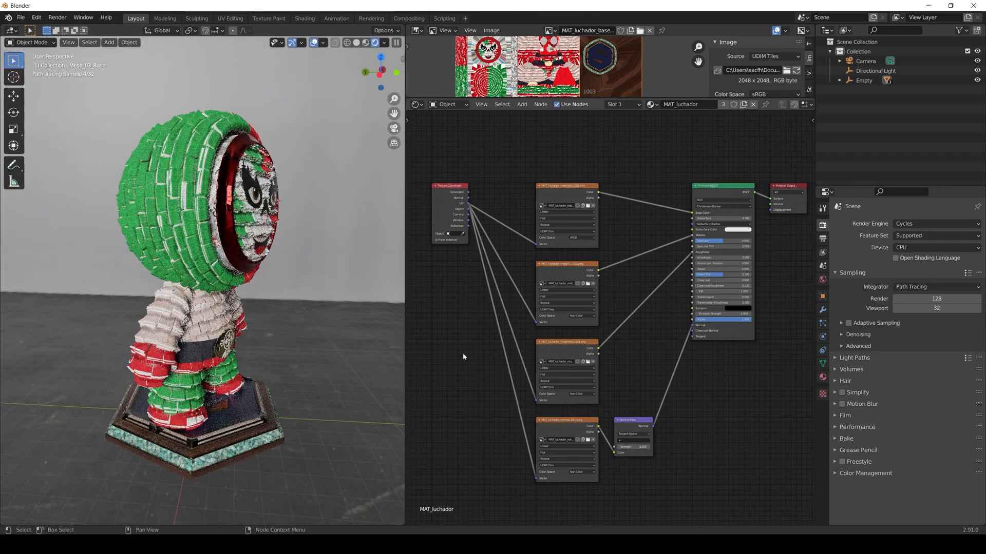
Preview the textured luchador in Eevee, then switch the render engine back to Cycles.
click(935, 224)
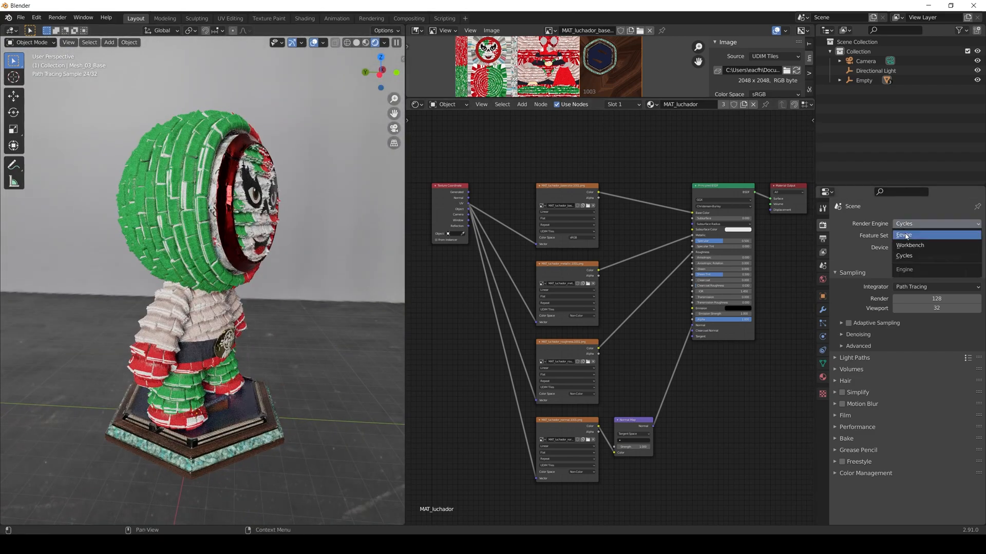
click(904, 234)
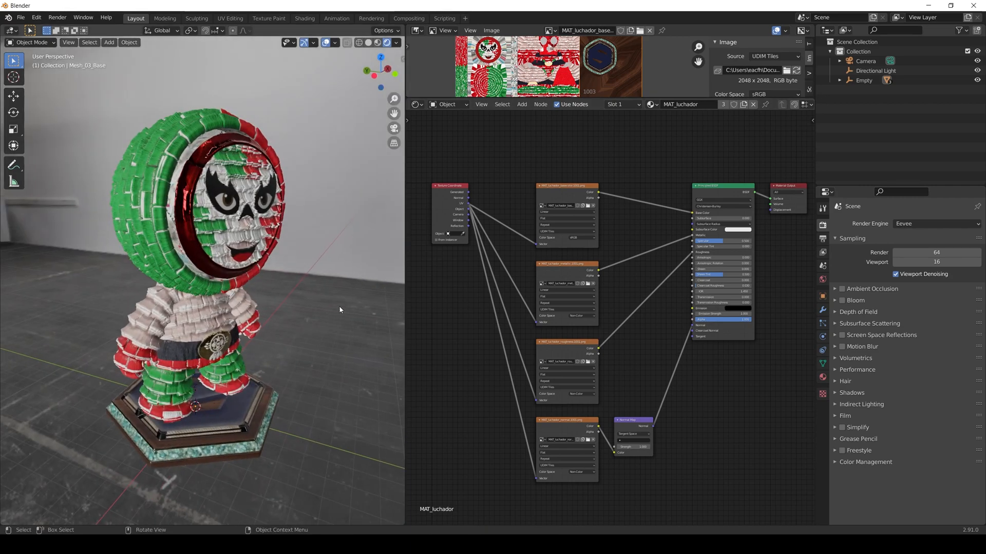
drag(340, 310, 301, 316)
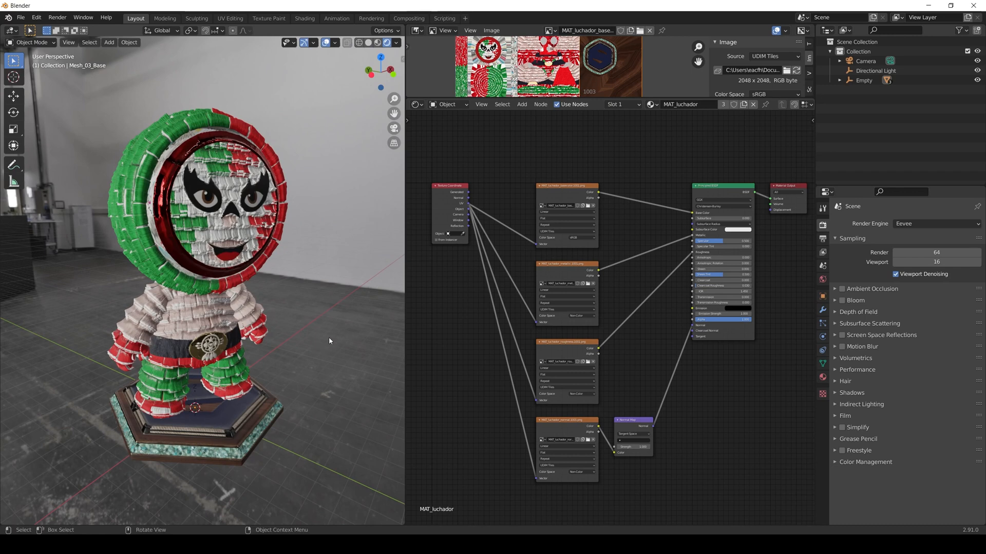
click(936, 223)
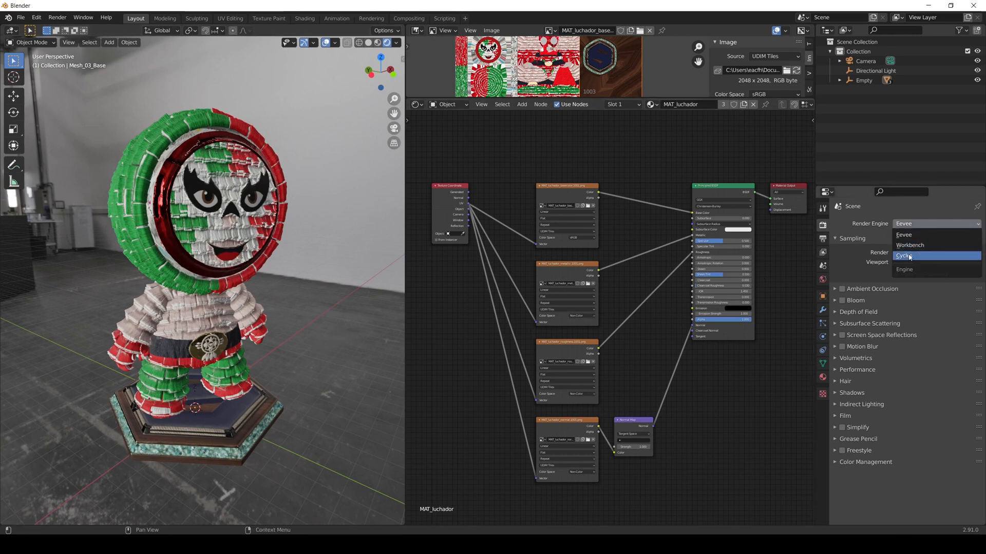
click(903, 254)
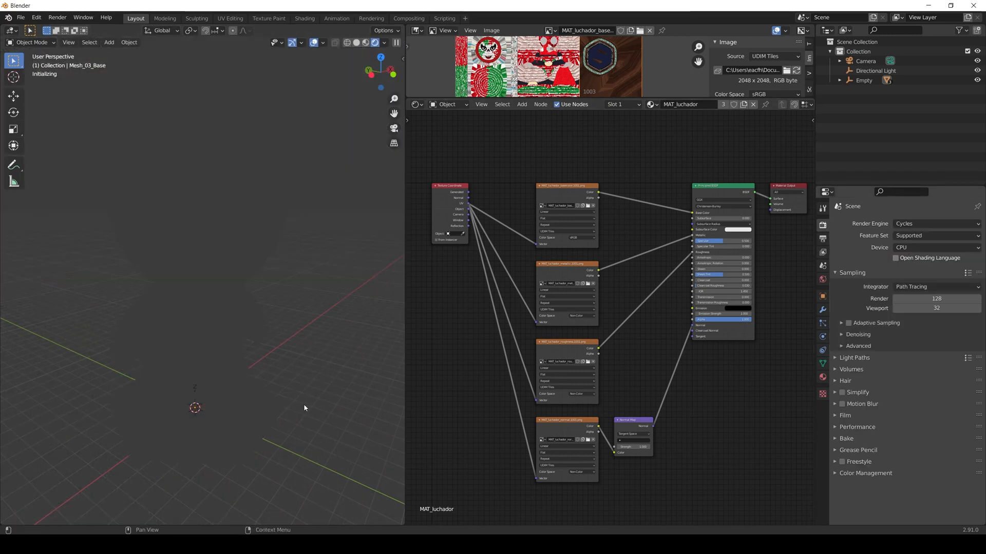